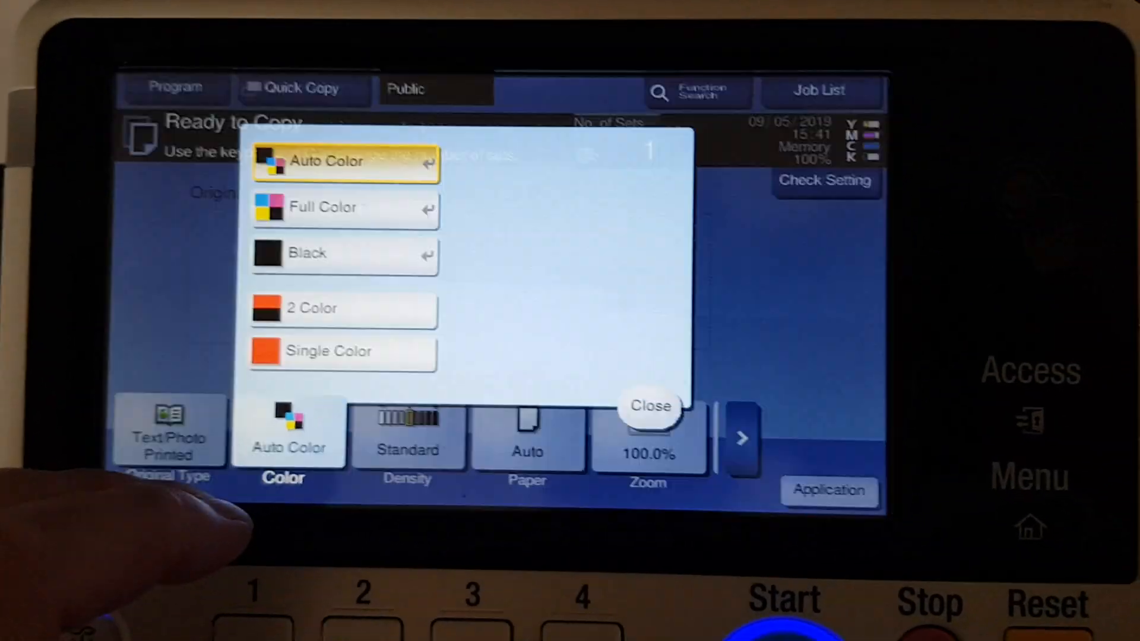
Set the copy to Full Color on tray 1 A4 paper with A4-to-A3 enlargement.
click(346, 206)
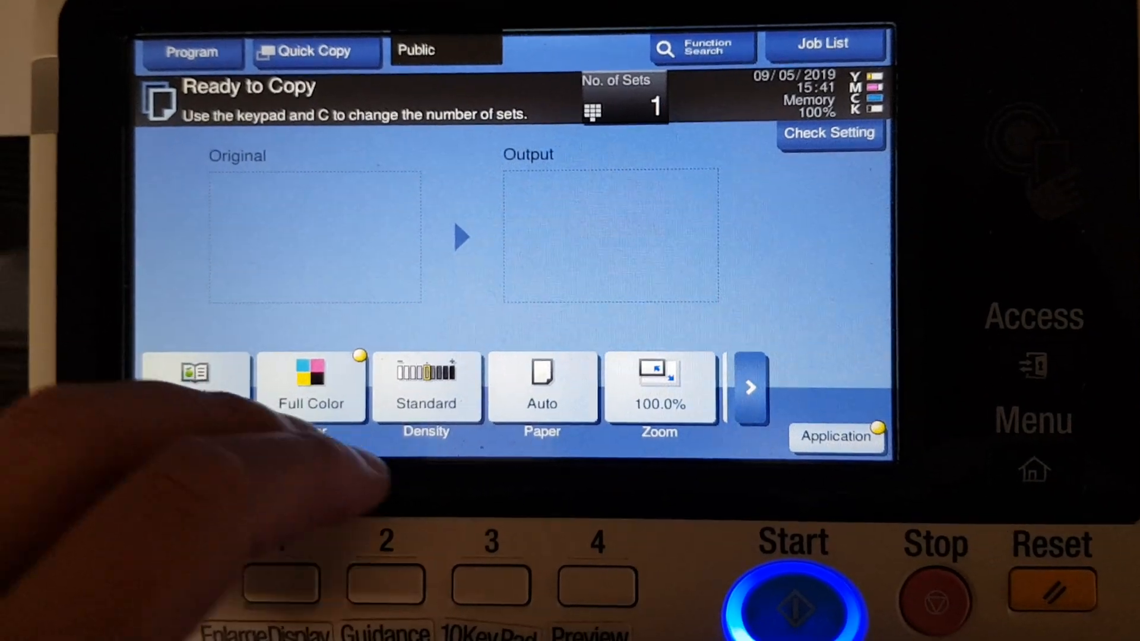
click(541, 387)
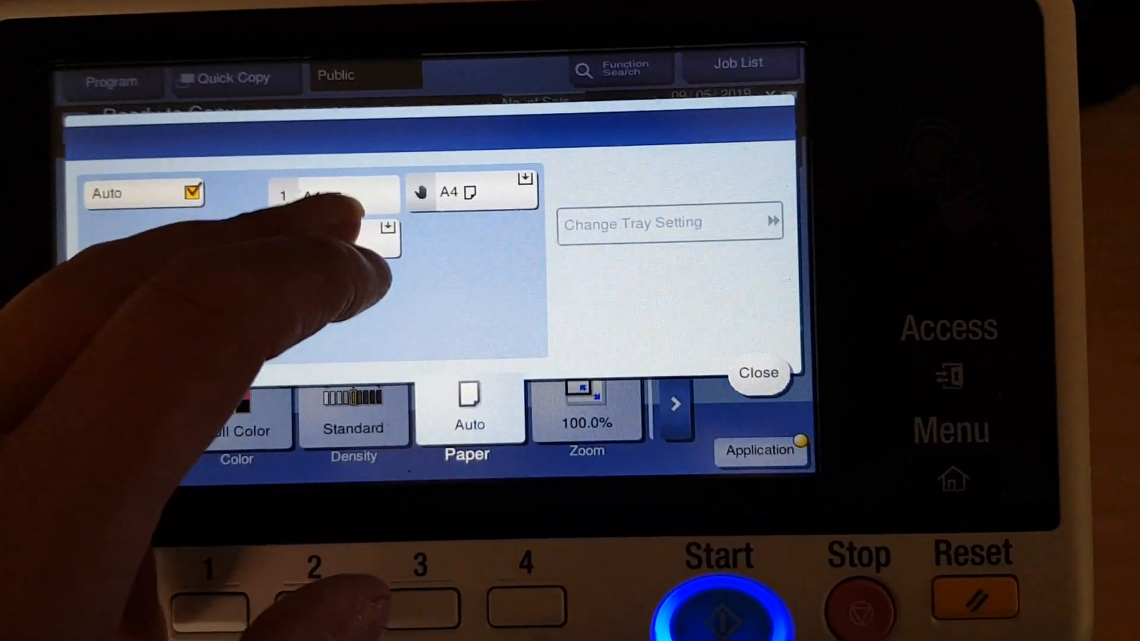
click(759, 372)
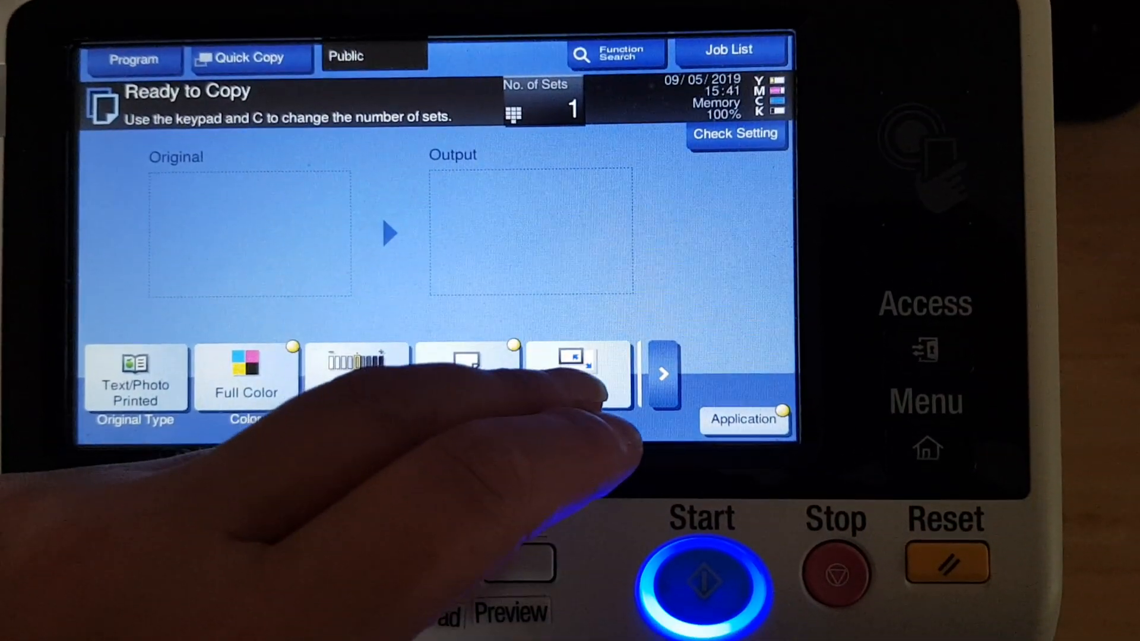
click(579, 375)
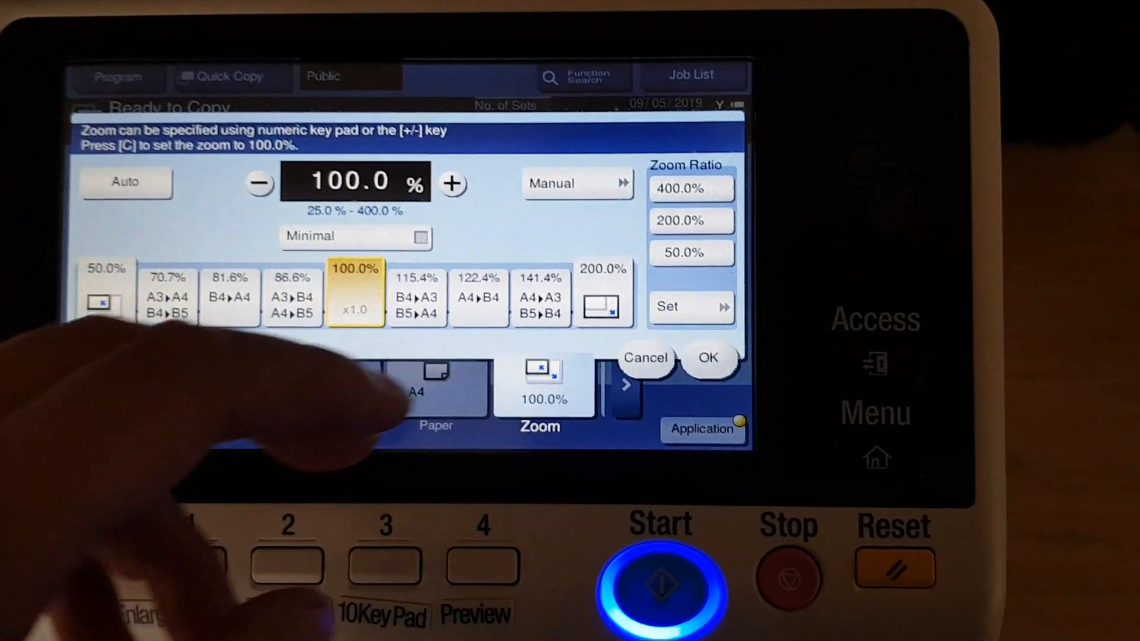
click(708, 358)
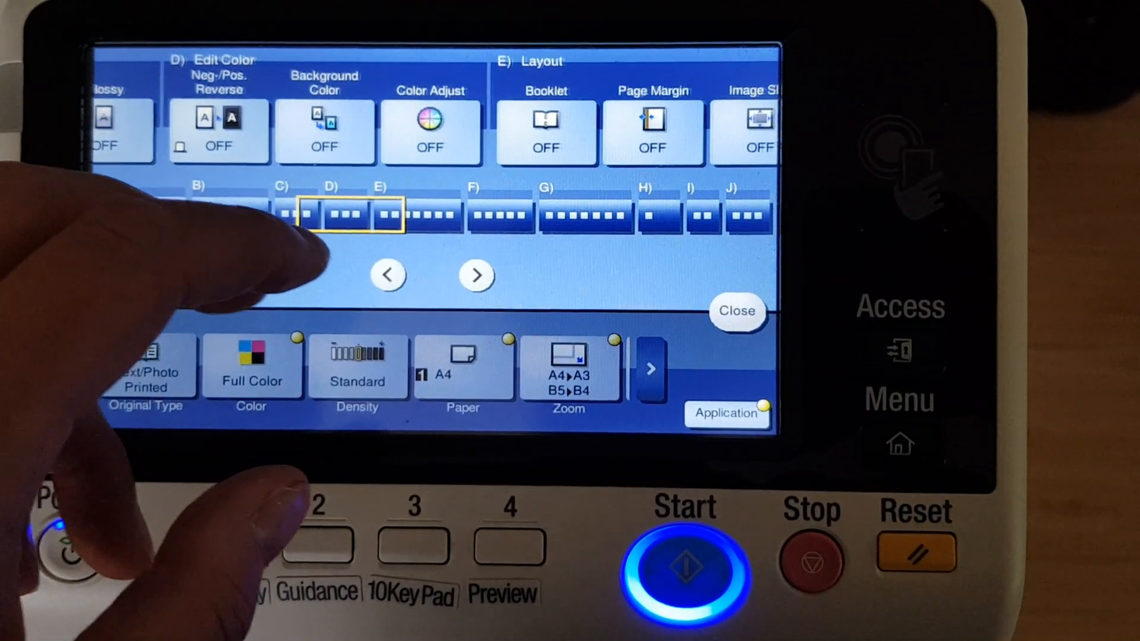
Raise the contrast and shift the magenta colour balance, confirming with density at -2.
click(430, 133)
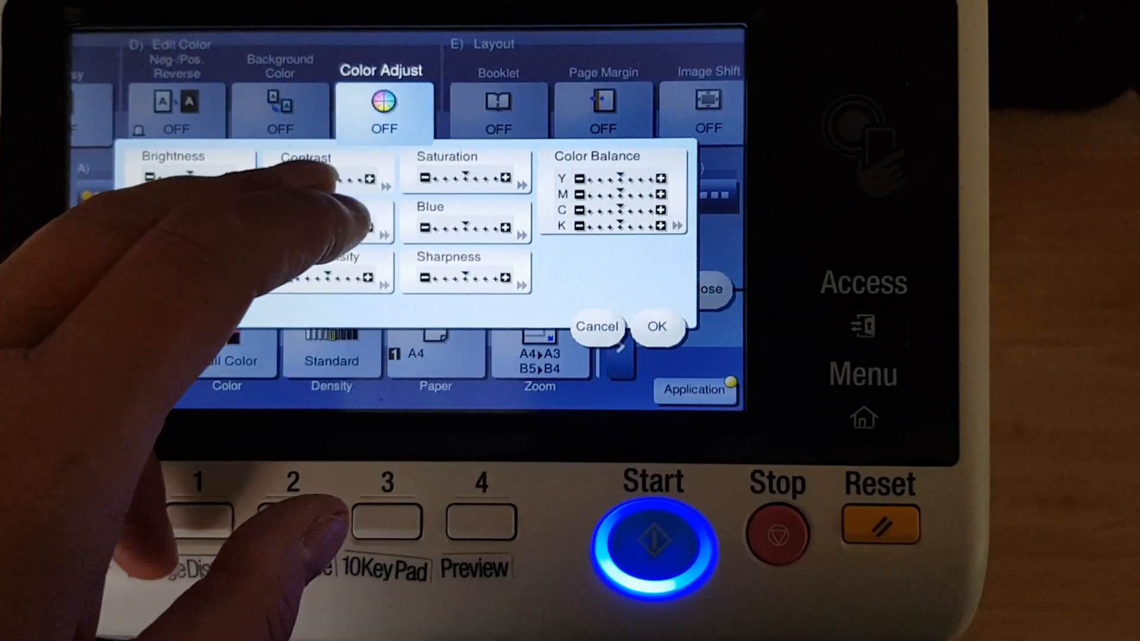
click(320, 178)
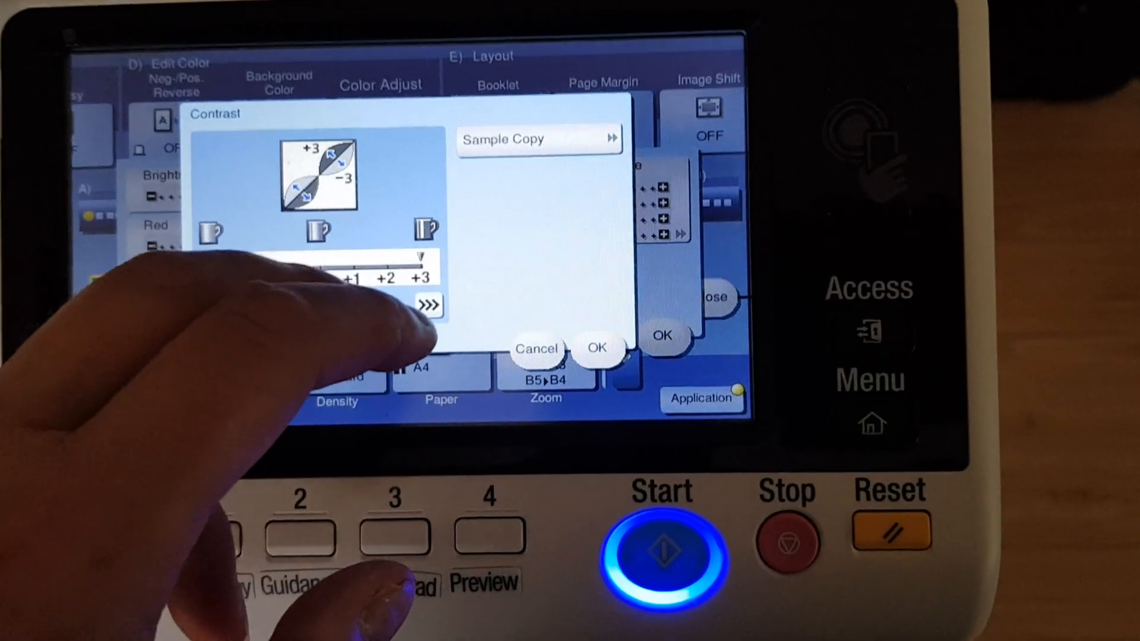
click(596, 348)
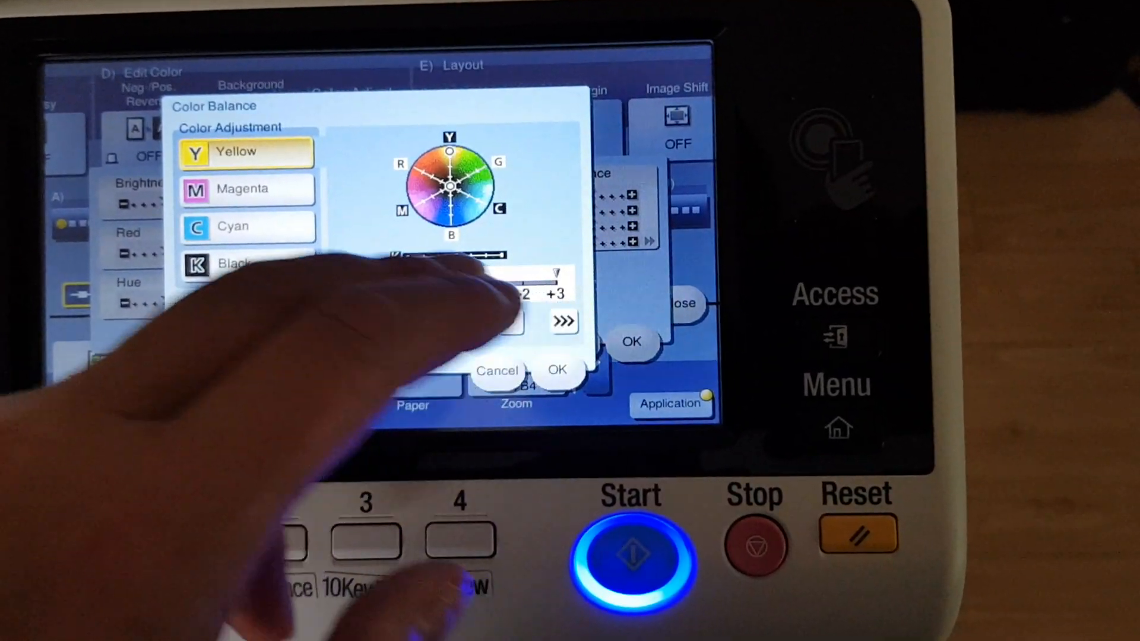
click(251, 190)
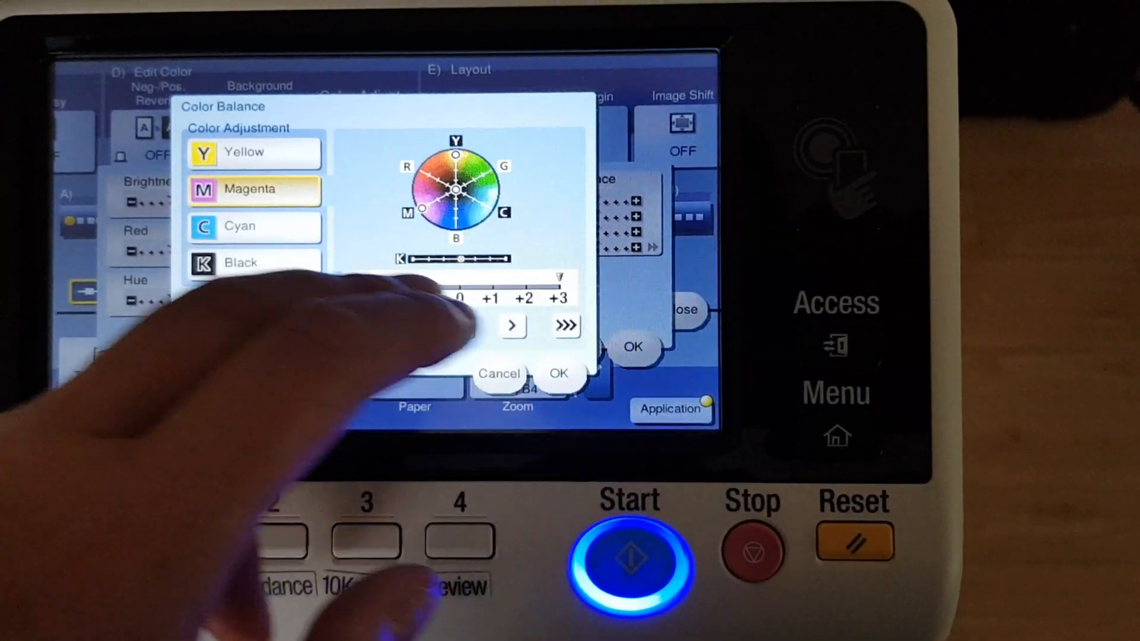
click(254, 226)
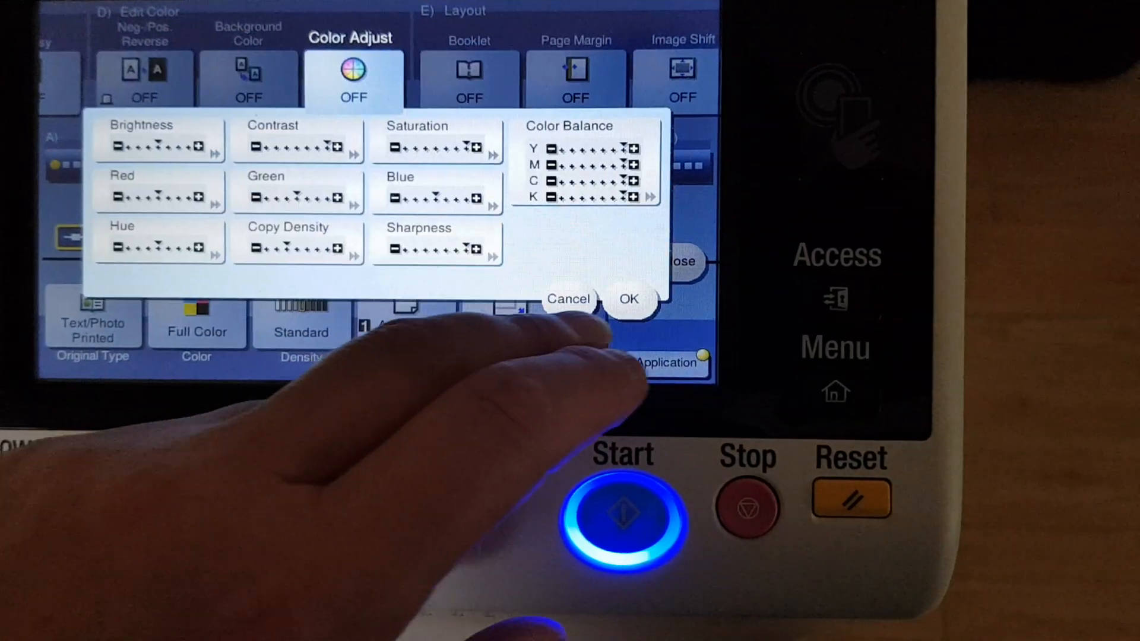
click(629, 299)
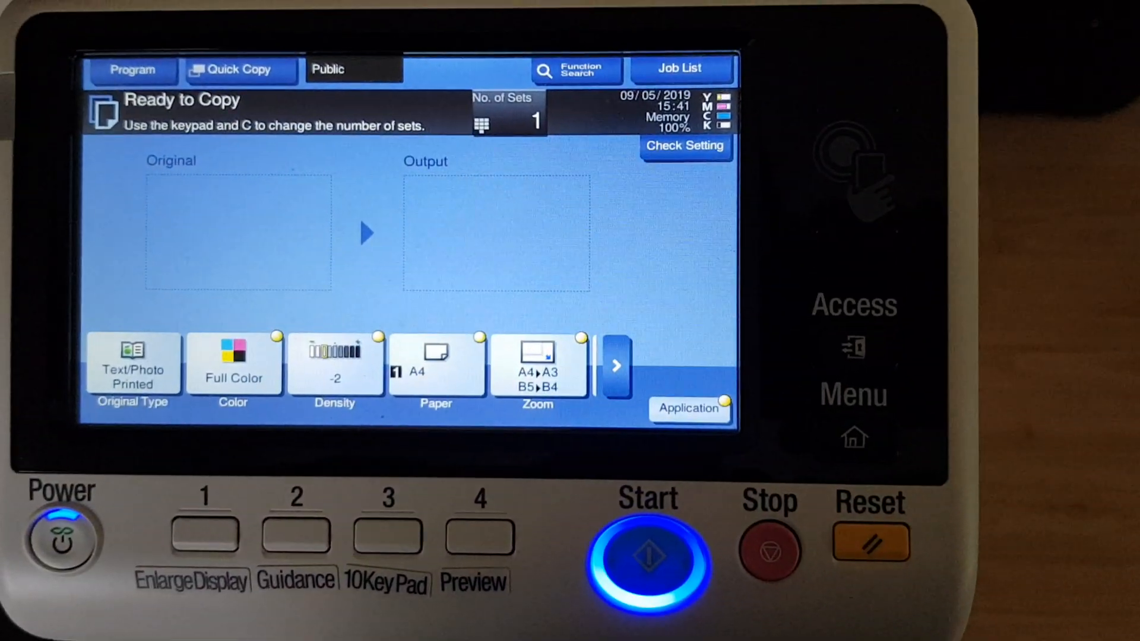